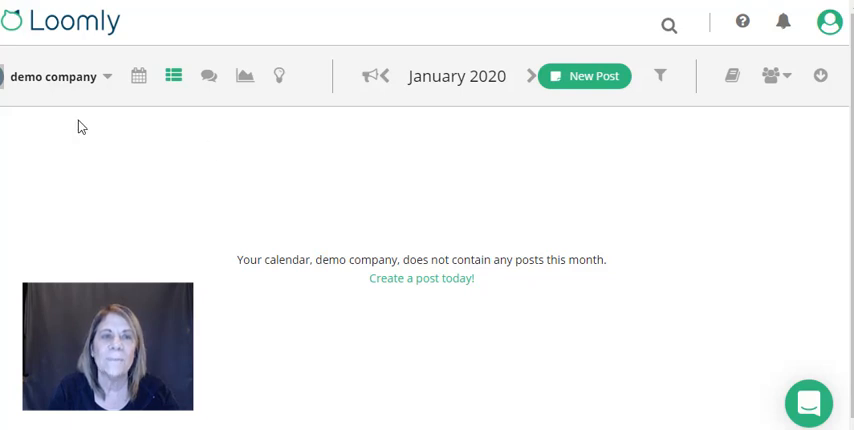
mouse_move(42, 83)
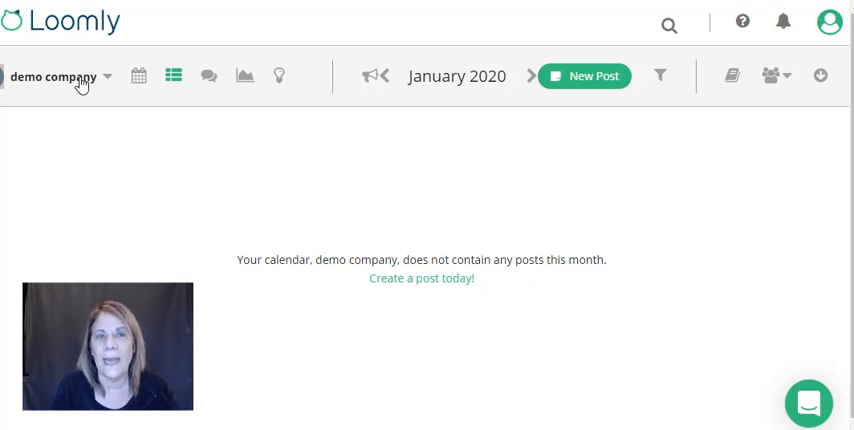
mouse_move(173, 76)
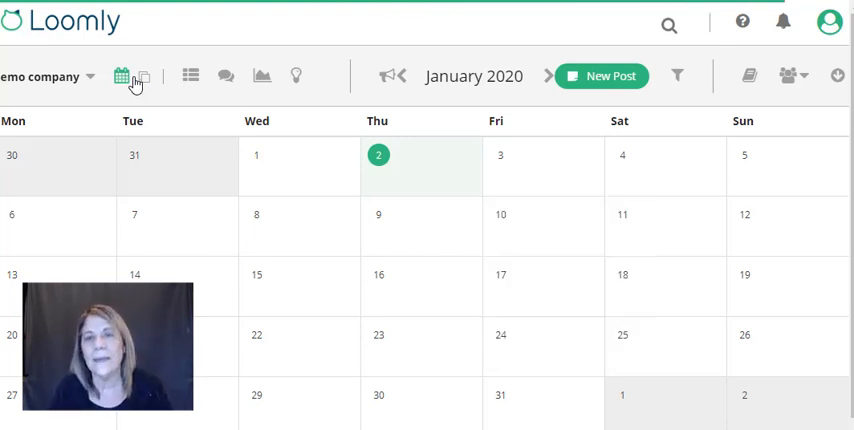
mouse_move(120, 240)
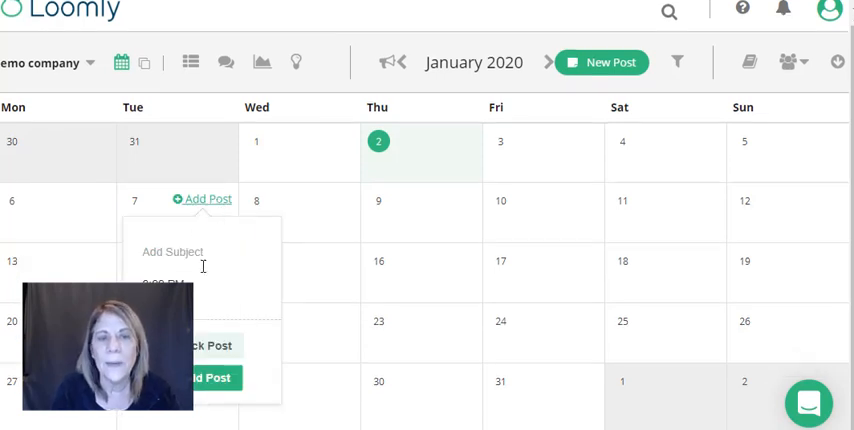
mouse_move(210, 378)
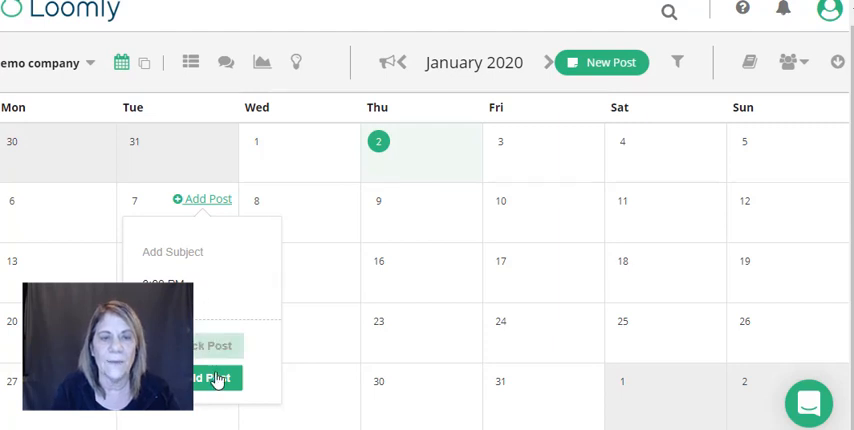
mouse_move(217, 380)
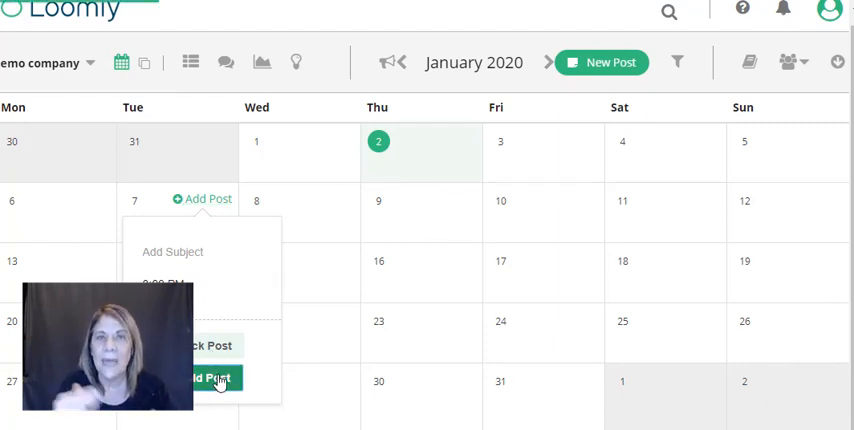
- Open the full post builder for Tuesday, January 7, 2020 from the quick-add popup
click(207, 378)
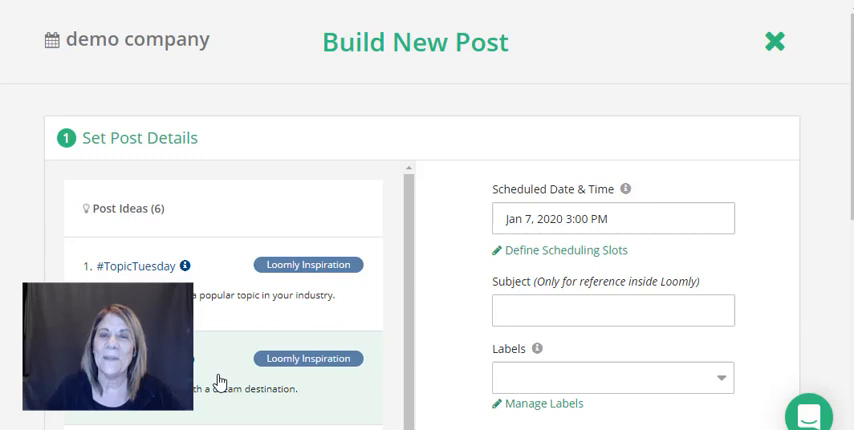
- Enter 'email marketing' as the post subject, leaving labels blank
click(612, 309)
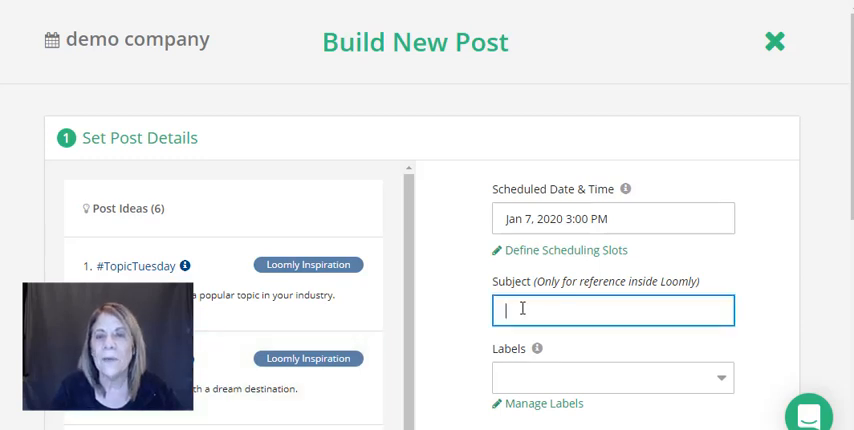
click(612, 309)
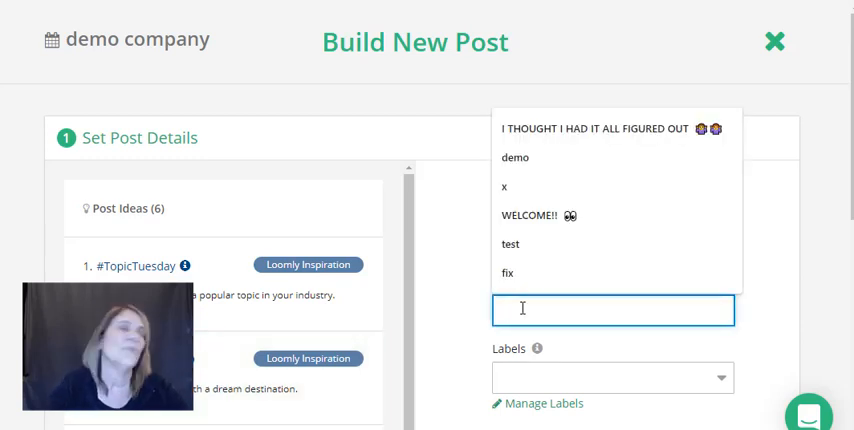
text(email marketing)
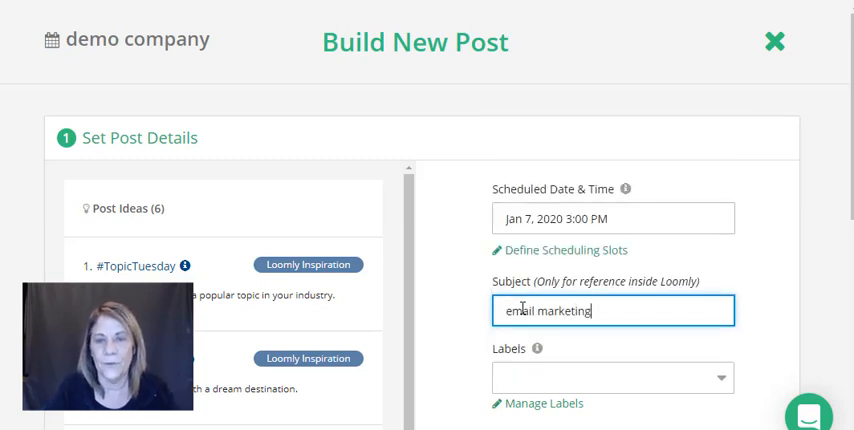
mouse_move(520, 378)
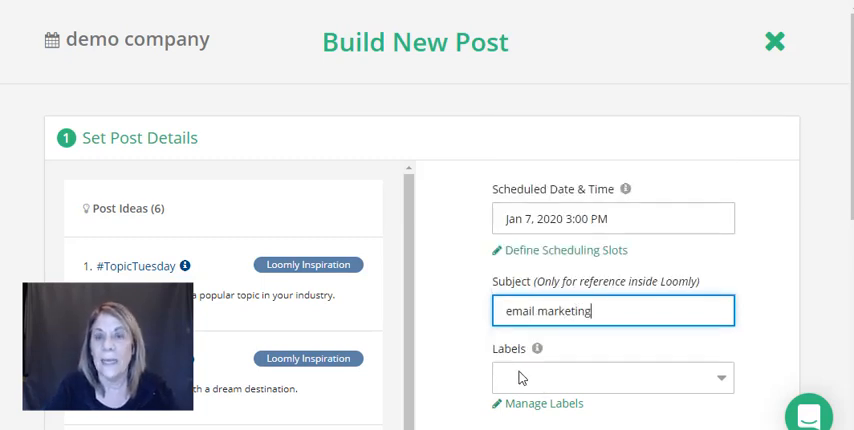
click(612, 377)
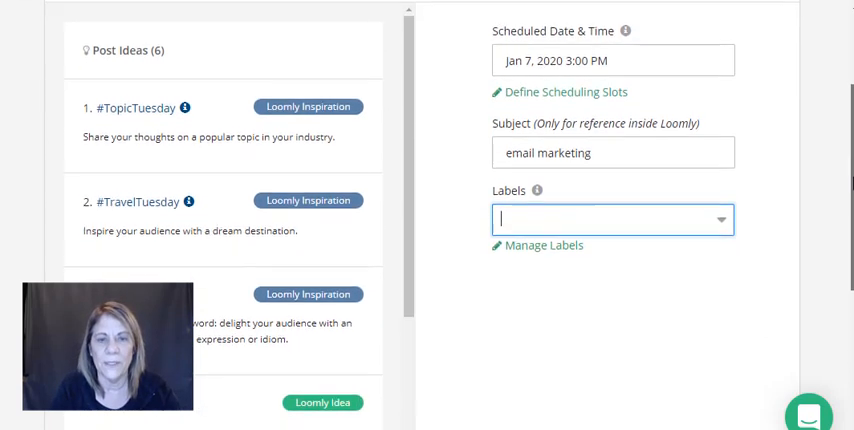
scroll(down, 3)
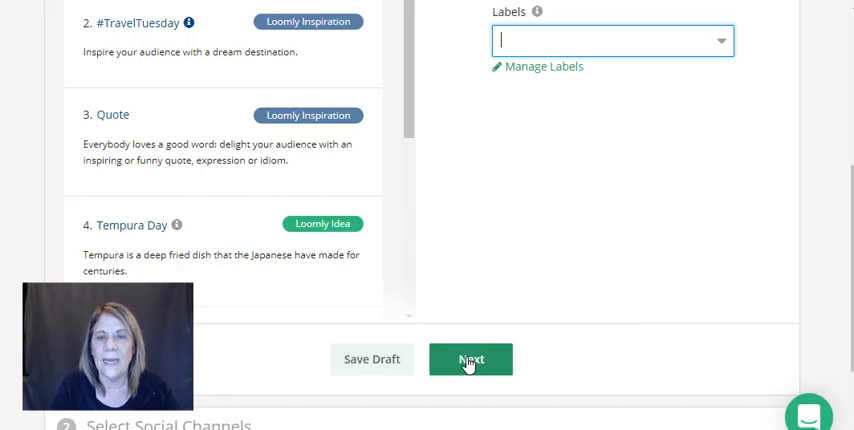
- Select Facebook and Pinterest as channels, with Pinterest posting to the Email Marketing board
click(470, 359)
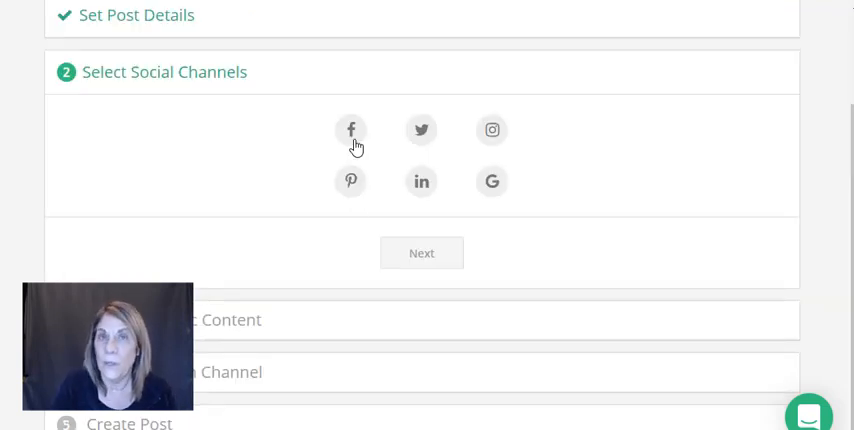
mouse_move(411, 161)
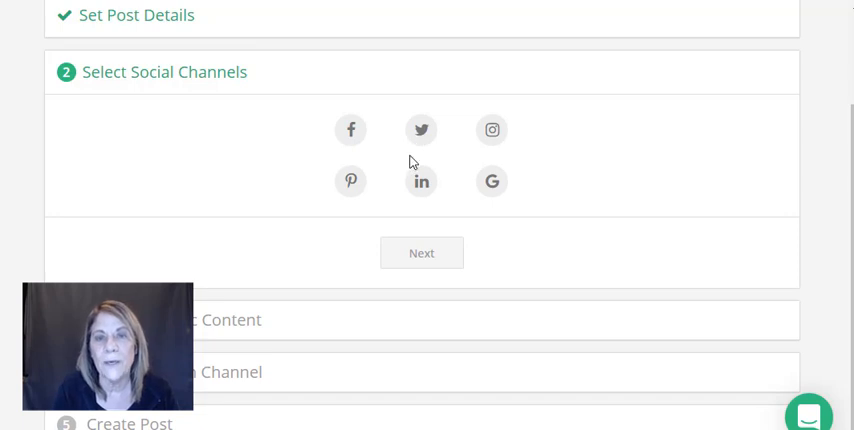
mouse_move(483, 185)
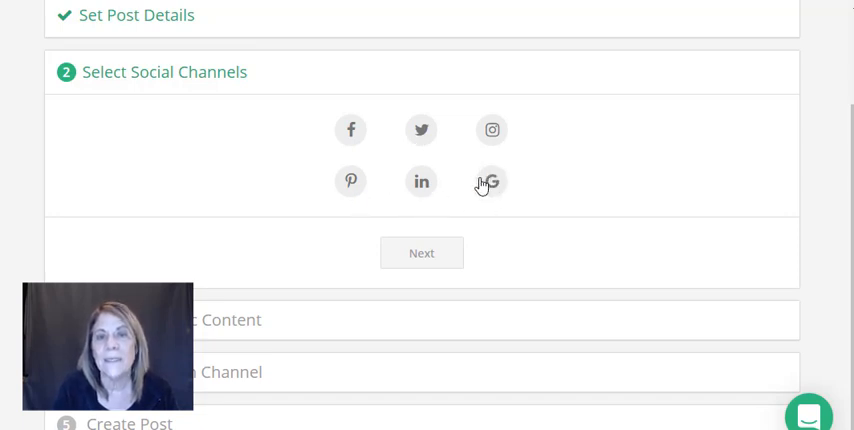
mouse_move(505, 140)
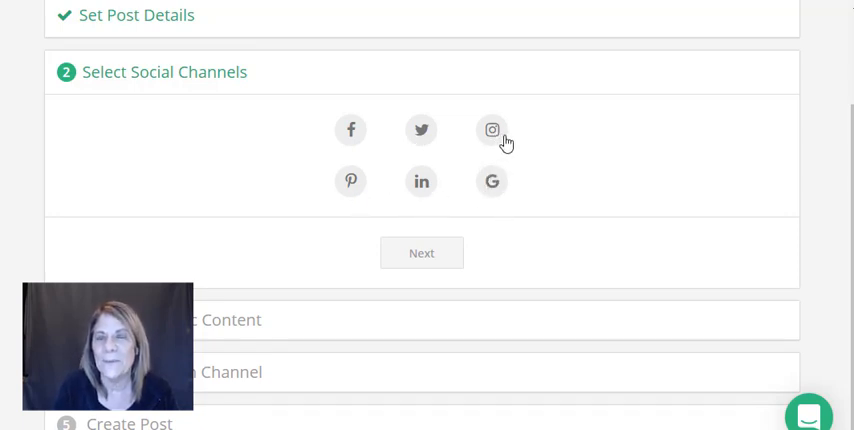
mouse_move(421, 135)
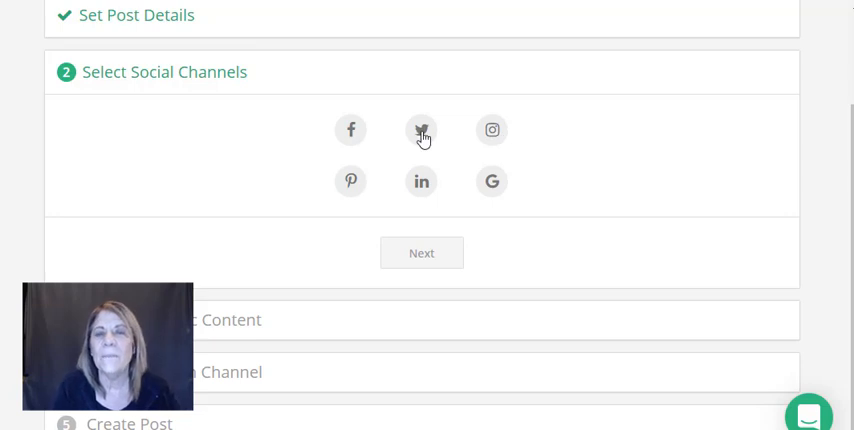
mouse_move(351, 182)
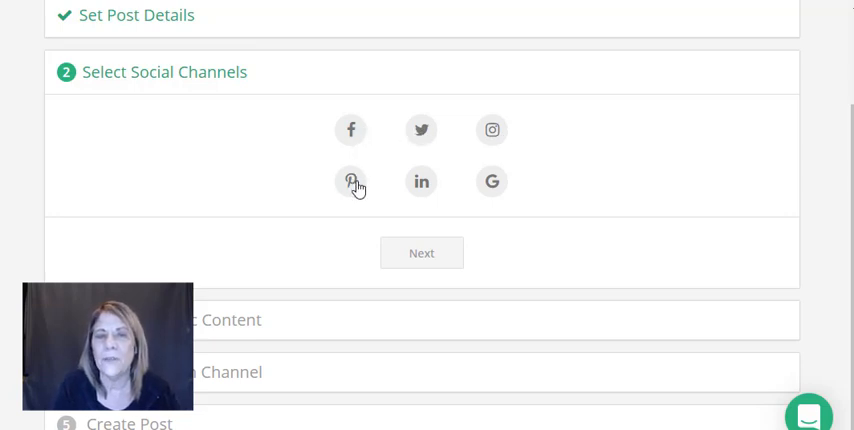
click(350, 129)
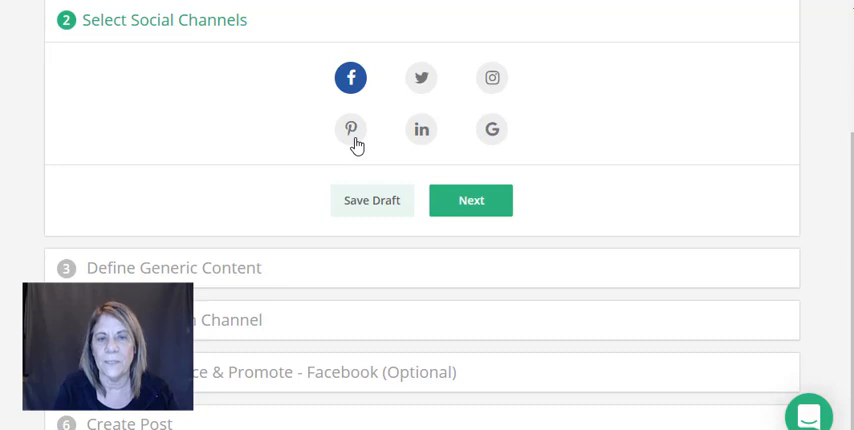
click(350, 129)
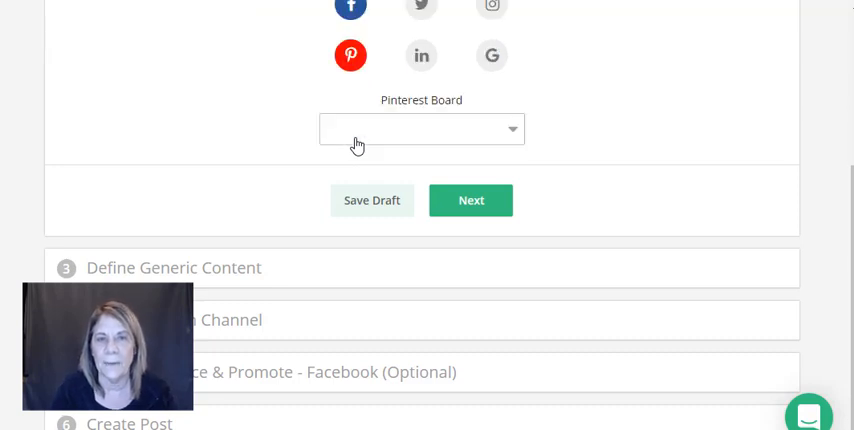
mouse_move(518, 140)
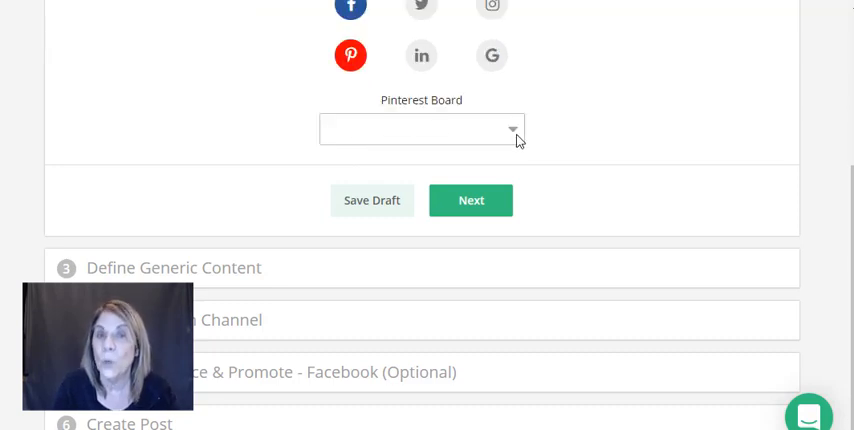
mouse_move(350, 55)
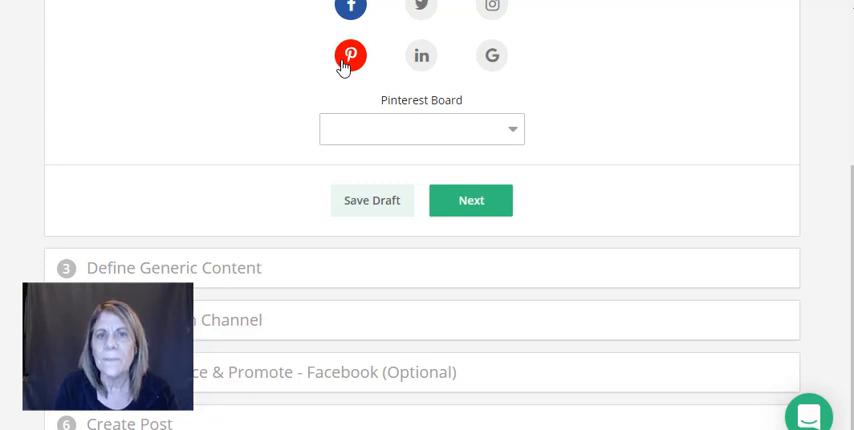
click(350, 55)
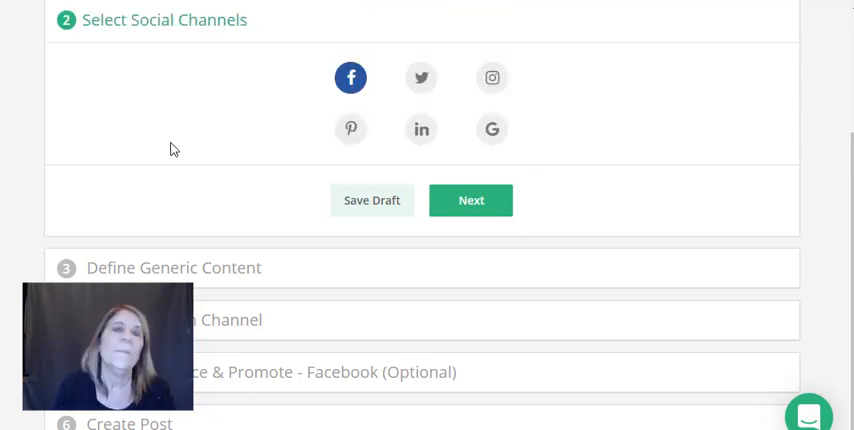
click(350, 128)
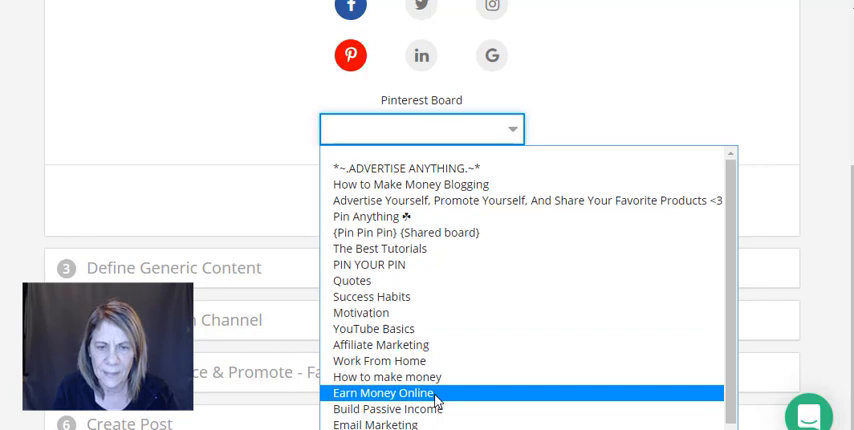
mouse_move(375, 424)
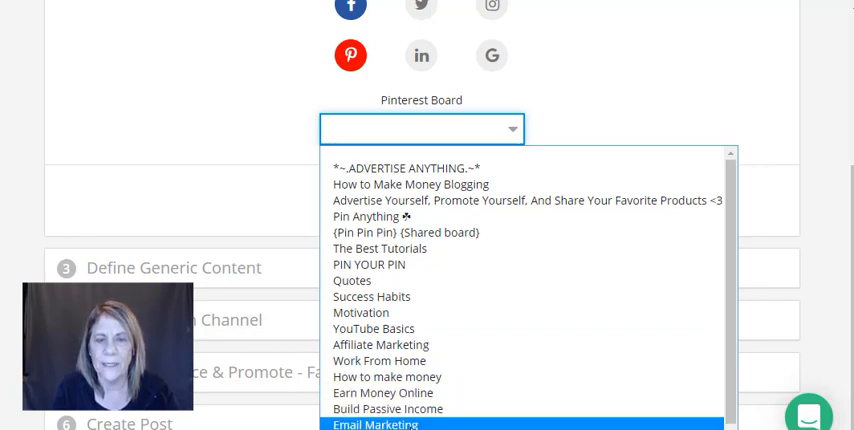
click(375, 424)
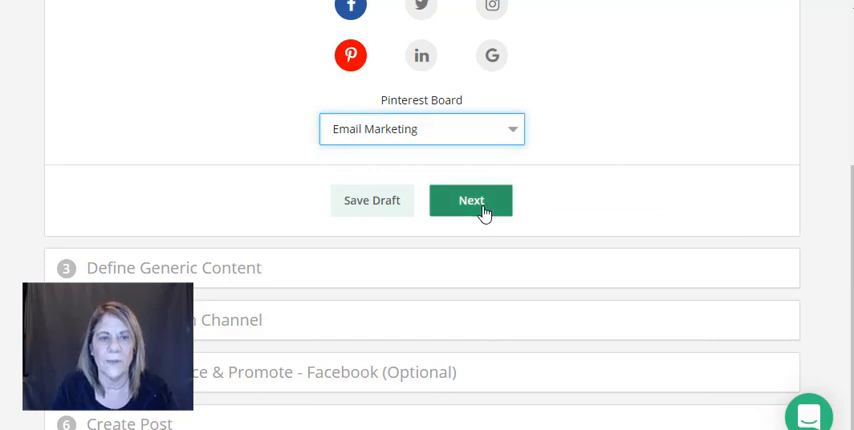
- Write the generic content 'email marketing blah blah blahl', correcting the typo in 'marketing'
click(471, 200)
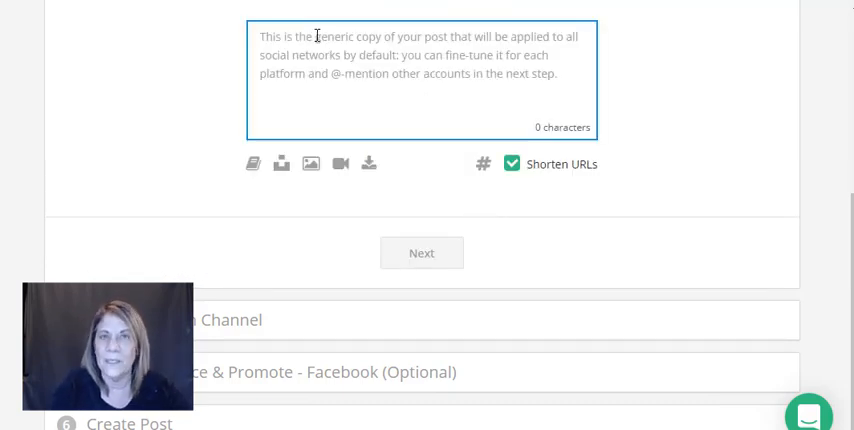
text(email mar)
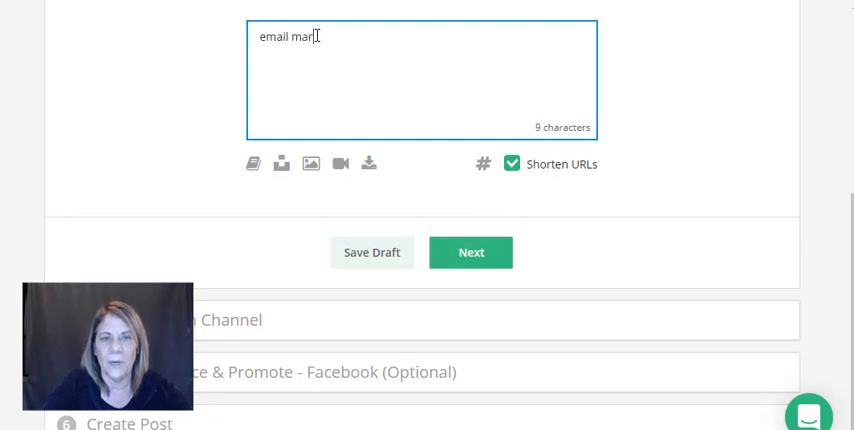
text(keing blah blah blahl)
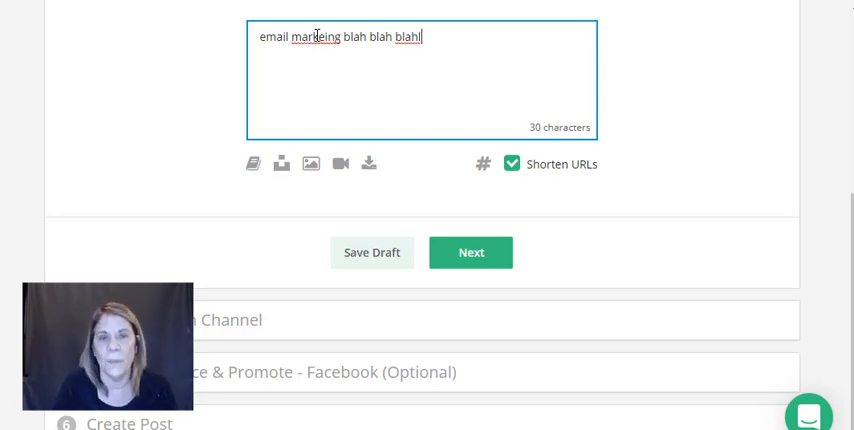
mouse_move(340, 163)
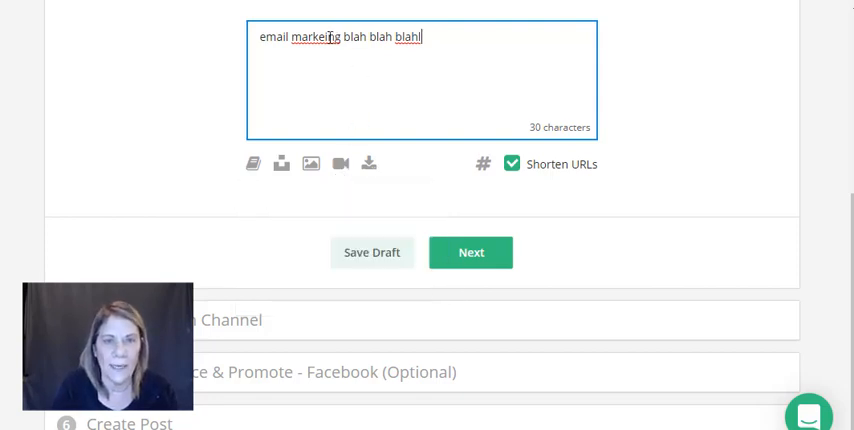
text(l)
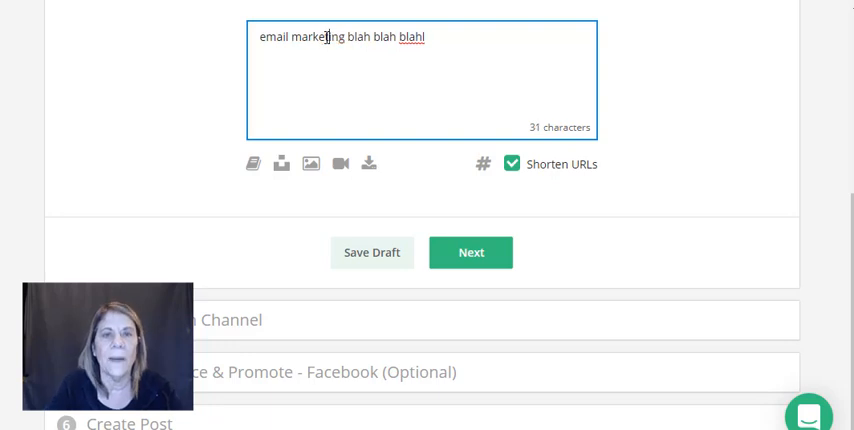
mouse_move(487, 70)
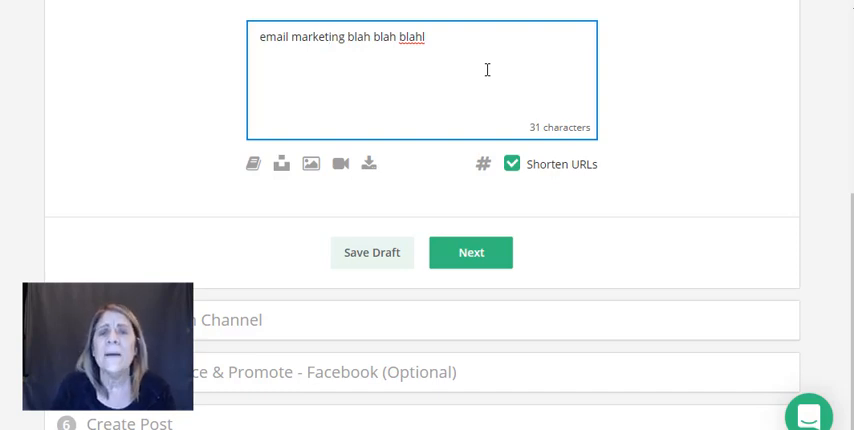
mouse_move(434, 81)
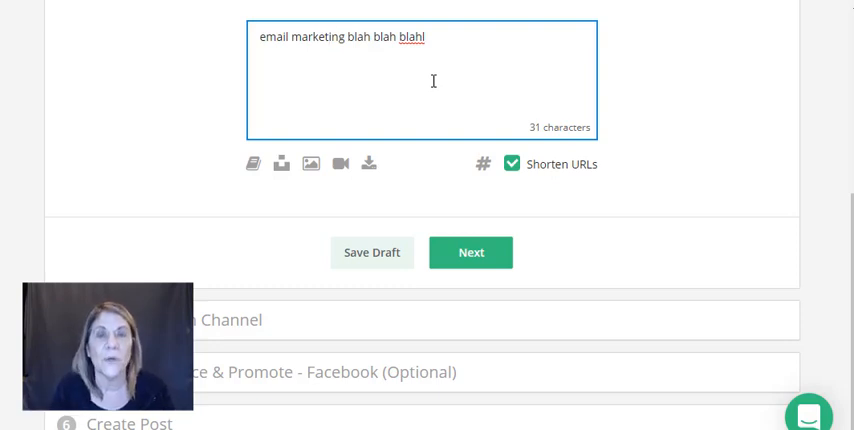
mouse_move(313, 164)
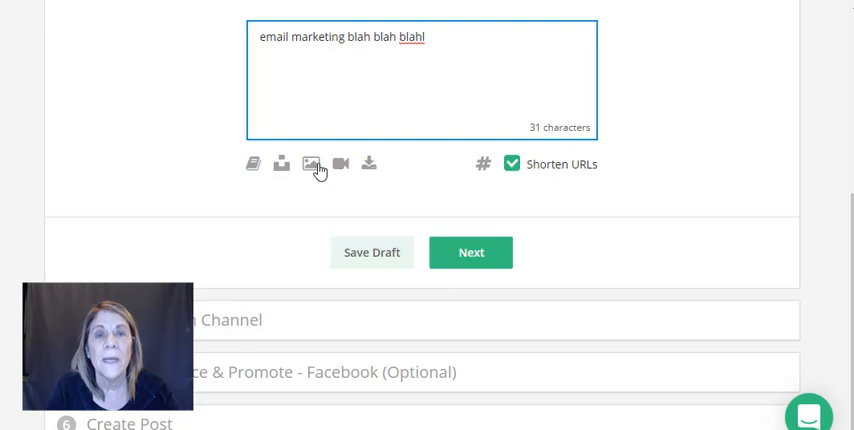
mouse_move(312, 164)
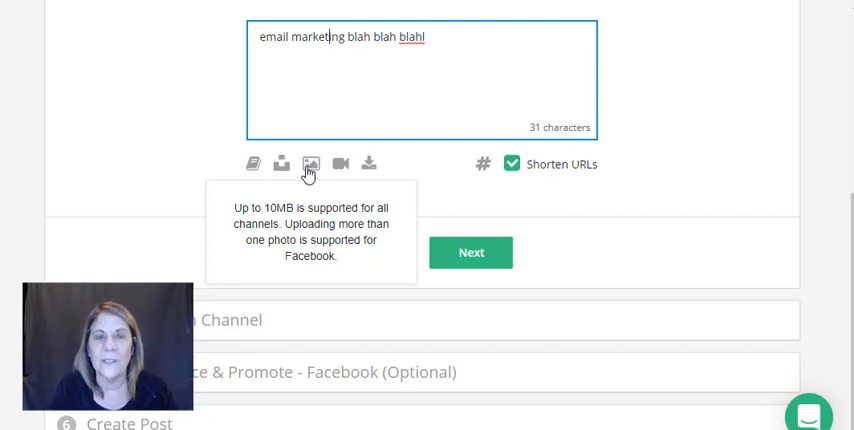
mouse_move(283, 163)
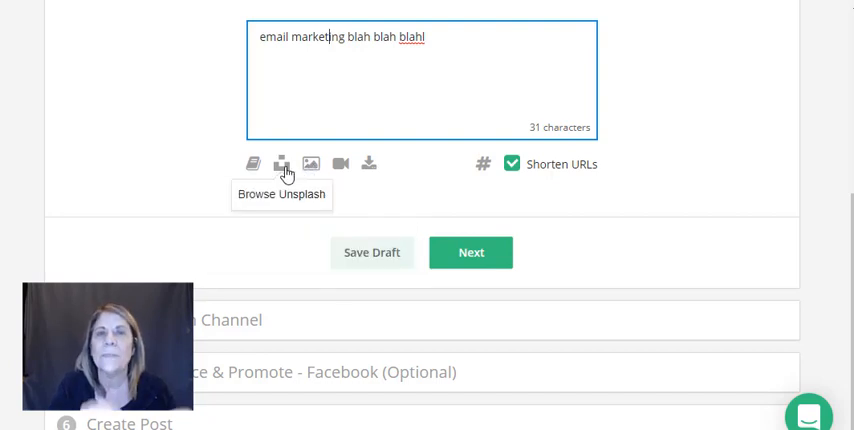
- Open the Unsplash image browser from below the post text box
click(282, 163)
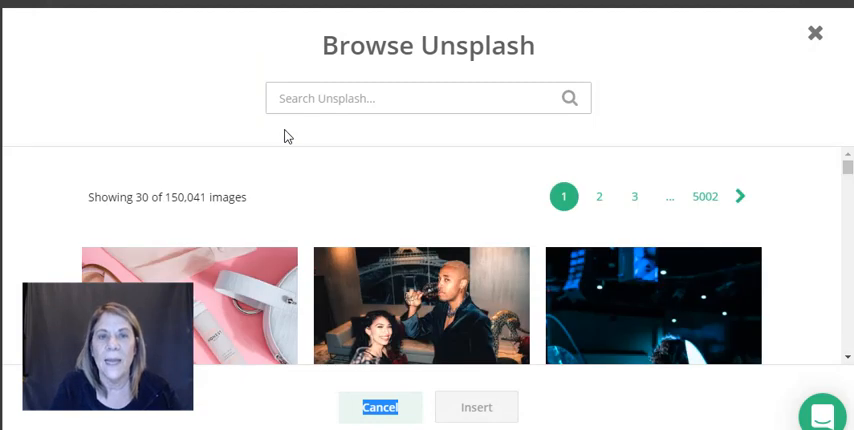
- Search Unsplash for 'sunset' and insert Ann Savchenko's grass-silhouette sunset photo
click(428, 98)
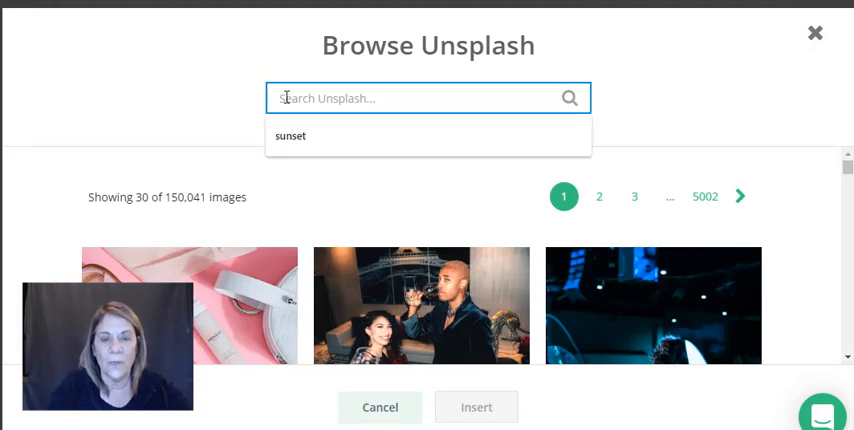
text(sunset)
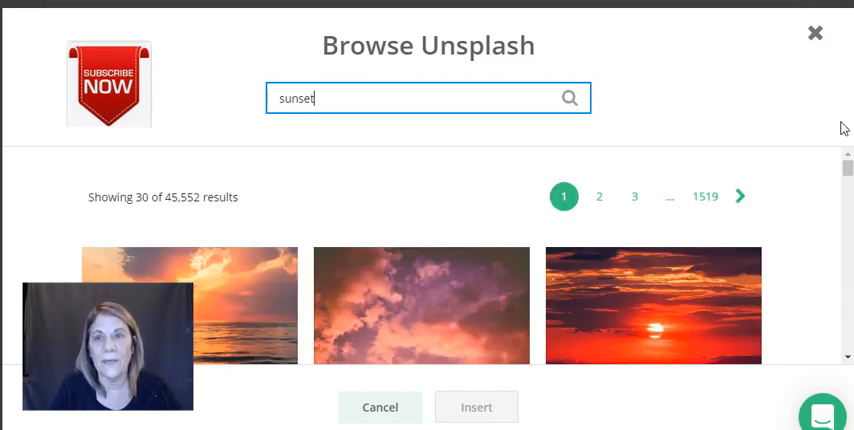
scroll(down, 3)
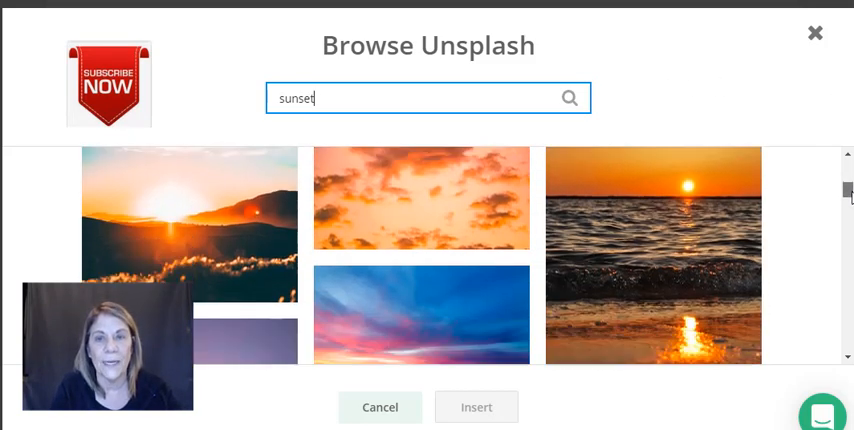
scroll(down, 3)
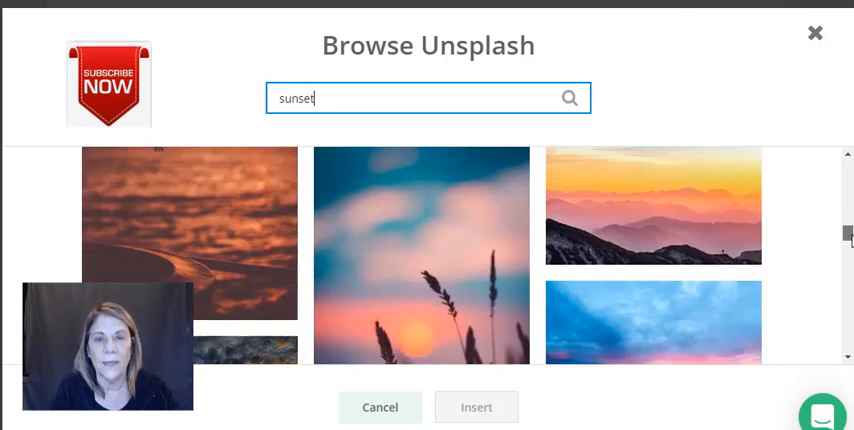
scroll(down, 3)
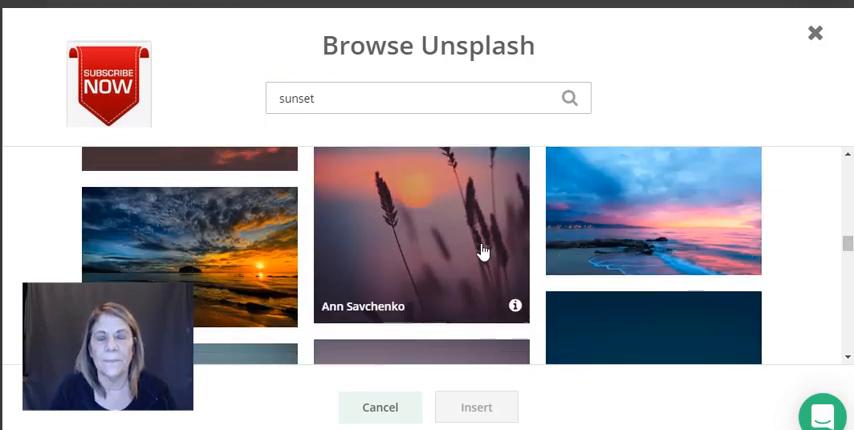
click(421, 232)
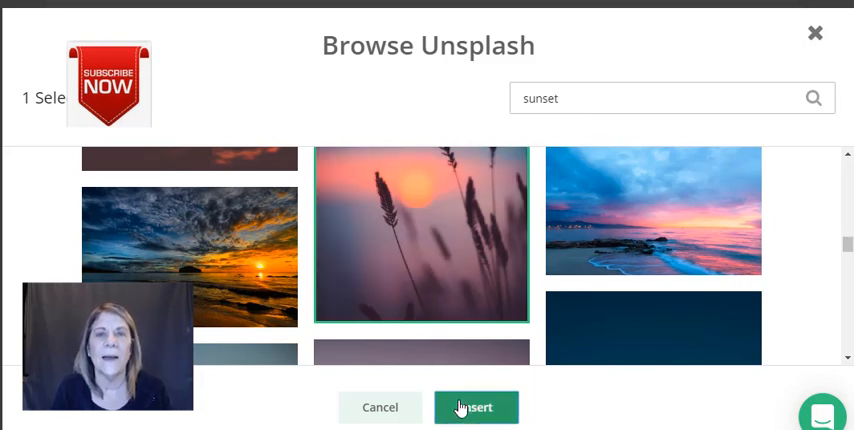
click(476, 407)
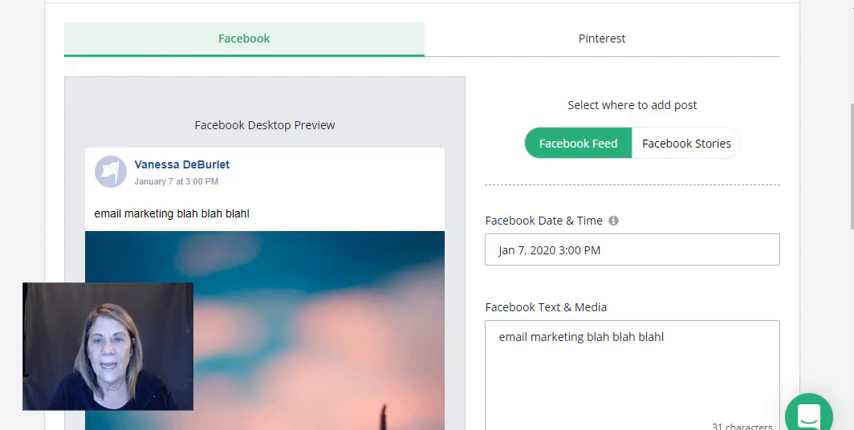
mouse_move(615, 165)
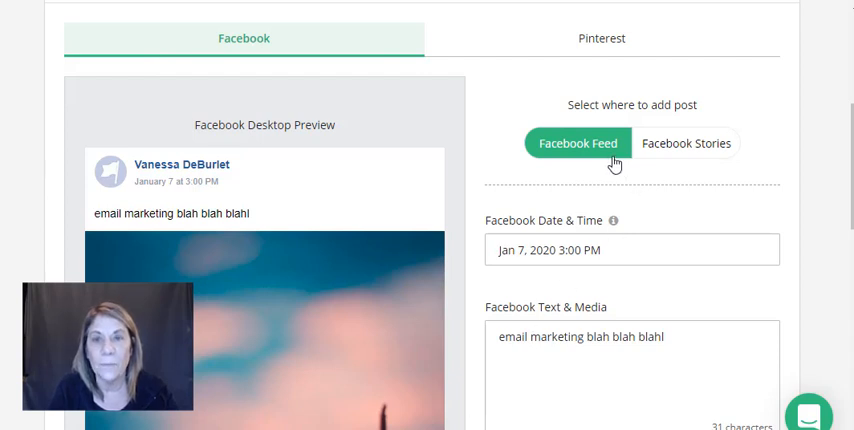
mouse_move(823, 145)
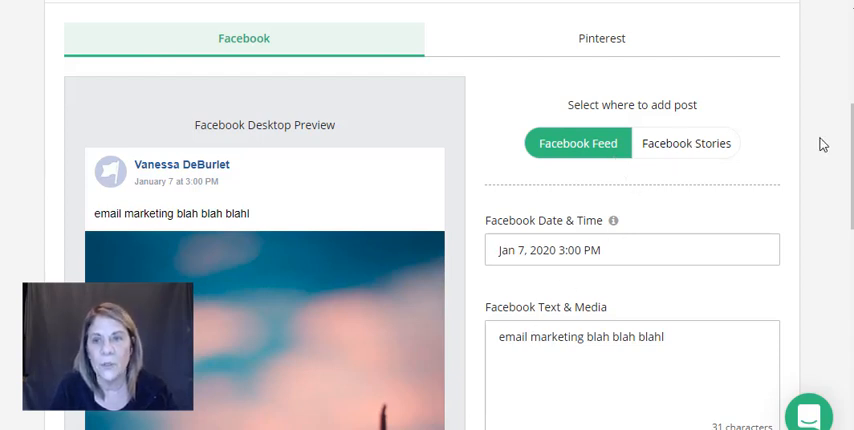
scroll(down, 3)
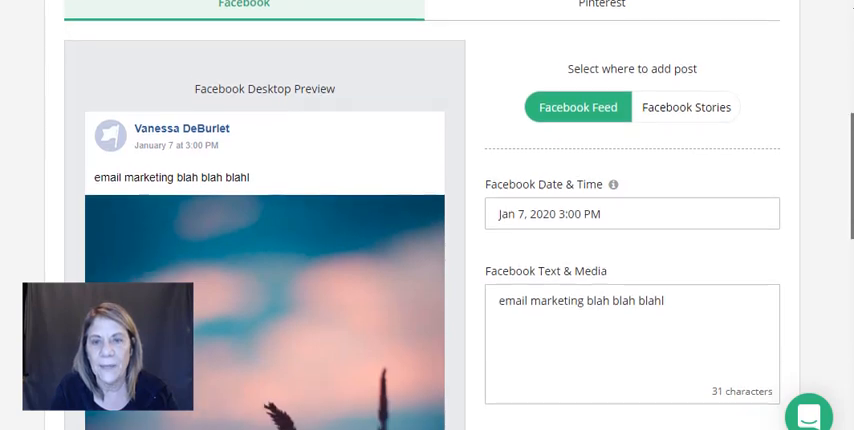
scroll(down, 3)
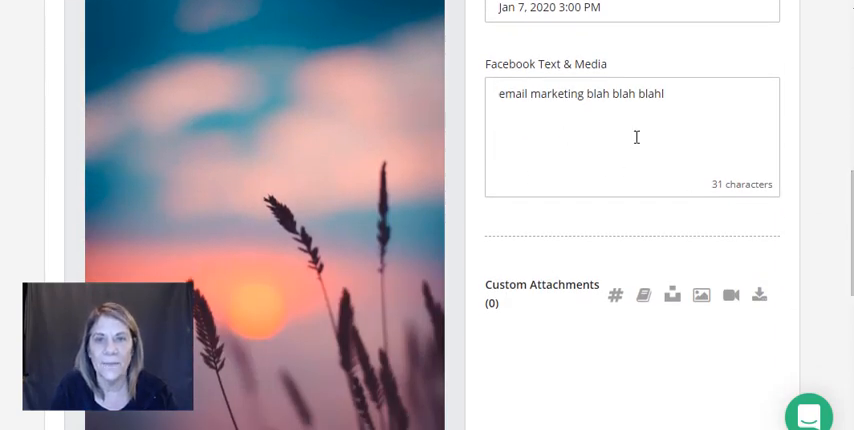
mouse_move(795, 186)
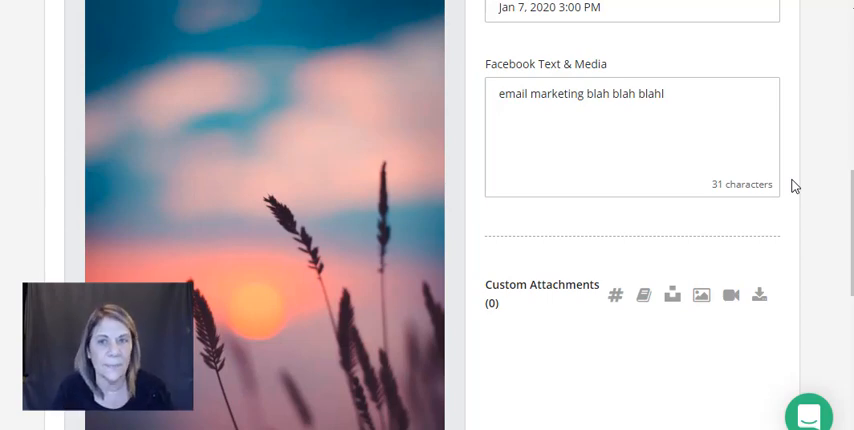
scroll(down, 3)
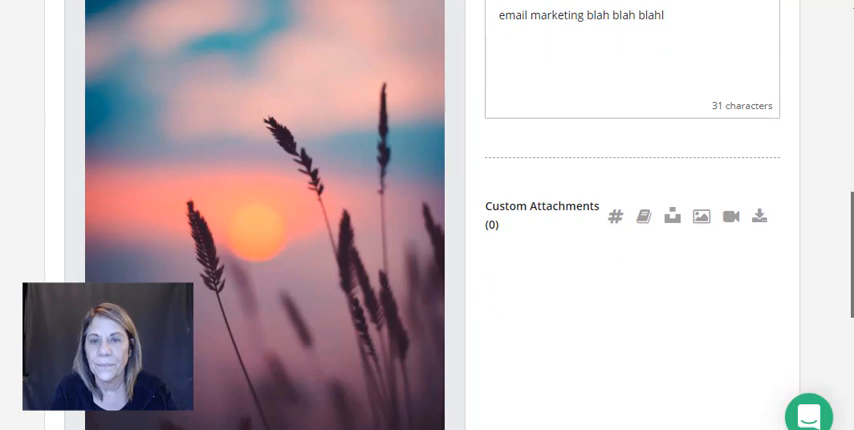
scroll(down, 3)
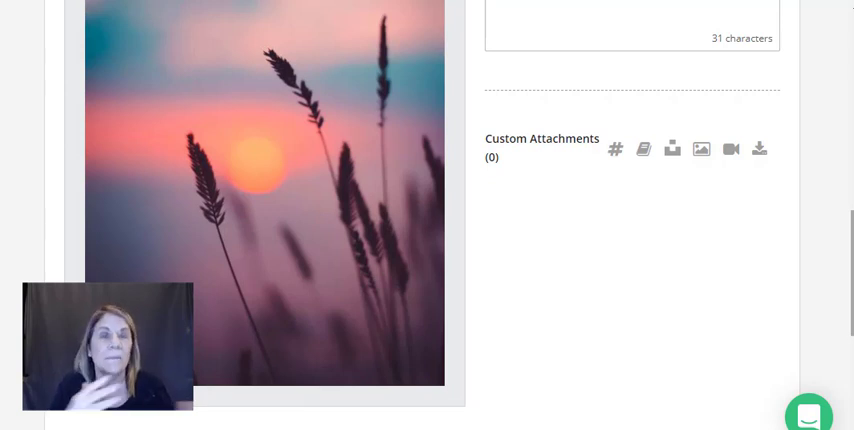
scroll(up, 3)
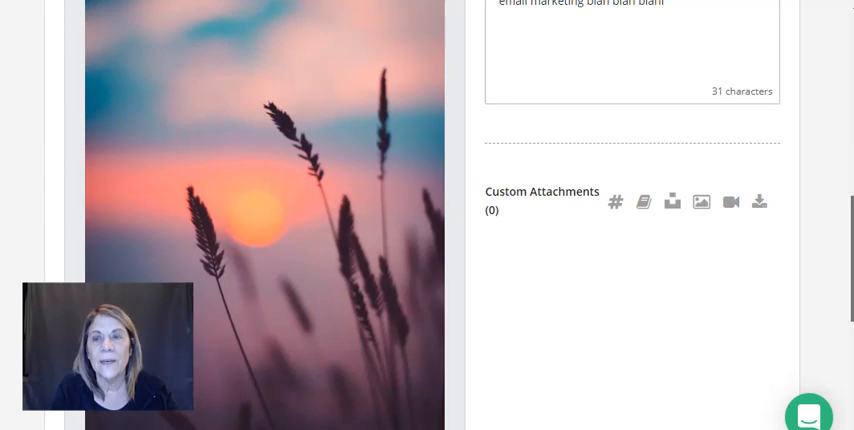
scroll(up, 3)
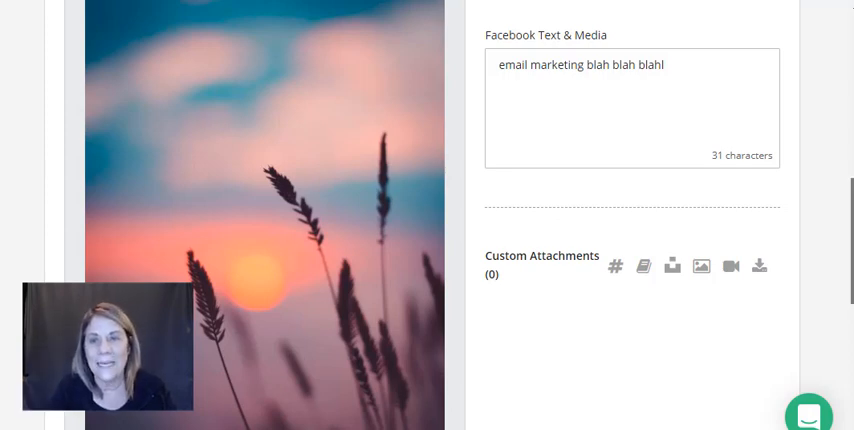
scroll(down, 3)
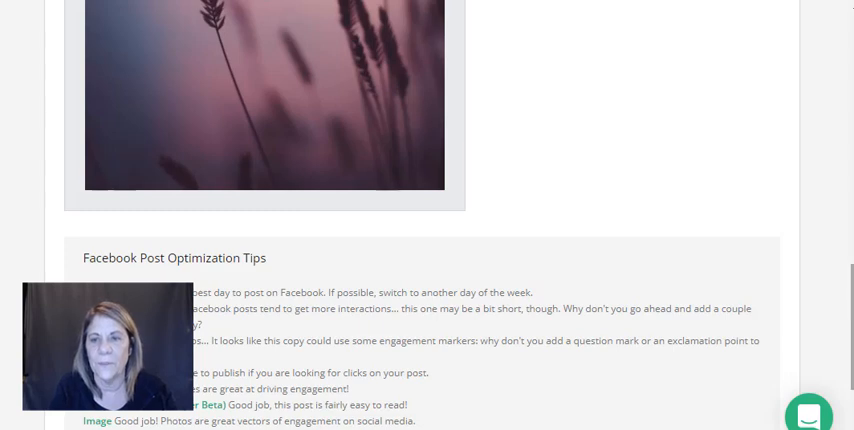
scroll(down, 3)
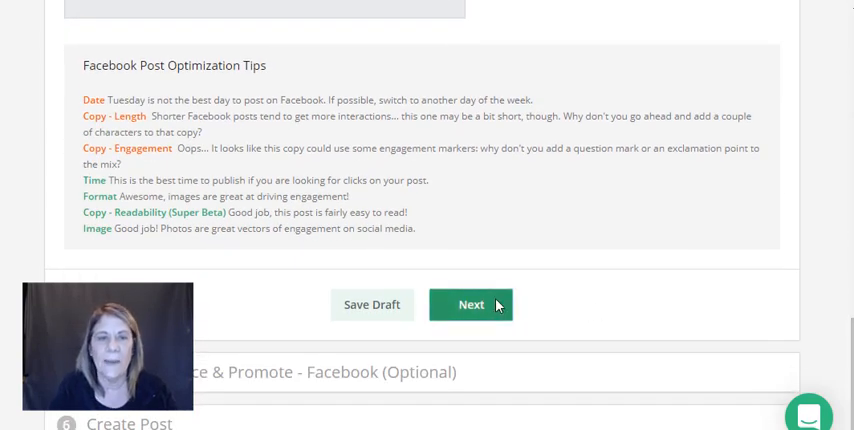
- Review Facebook audience targeting, keeping the default age 13–65+ and gender All
click(470, 304)
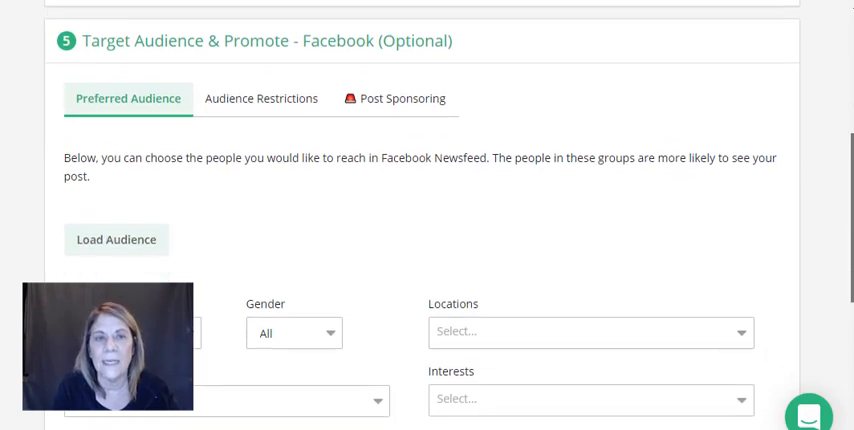
scroll(down, 3)
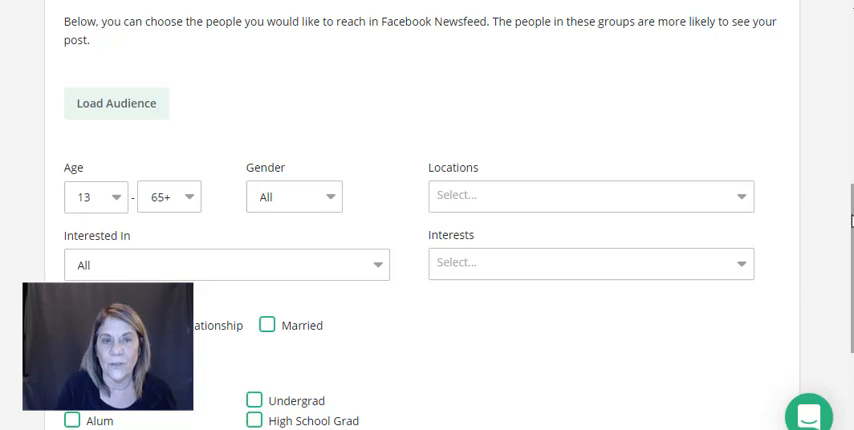
scroll(down, 3)
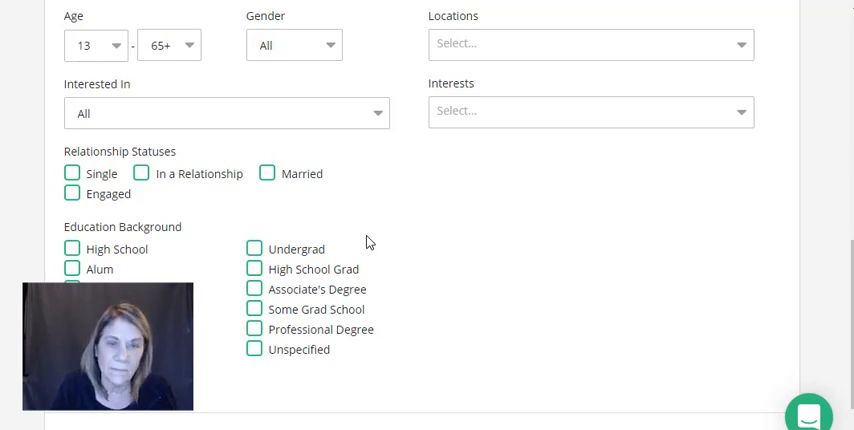
mouse_move(145, 277)
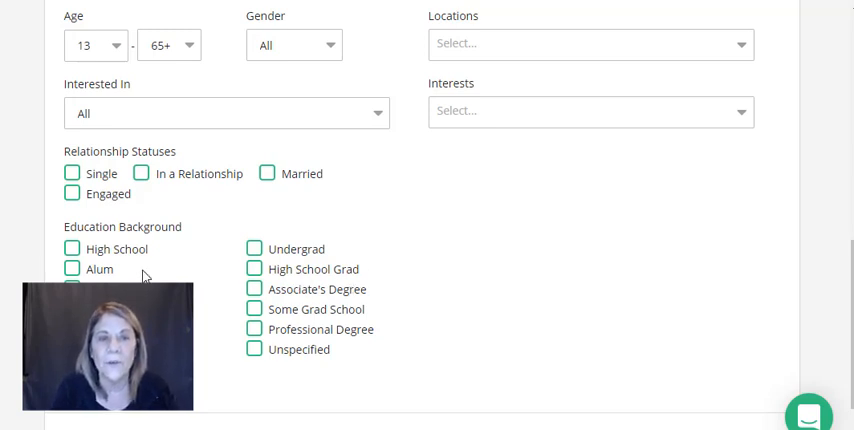
mouse_move(270, 350)
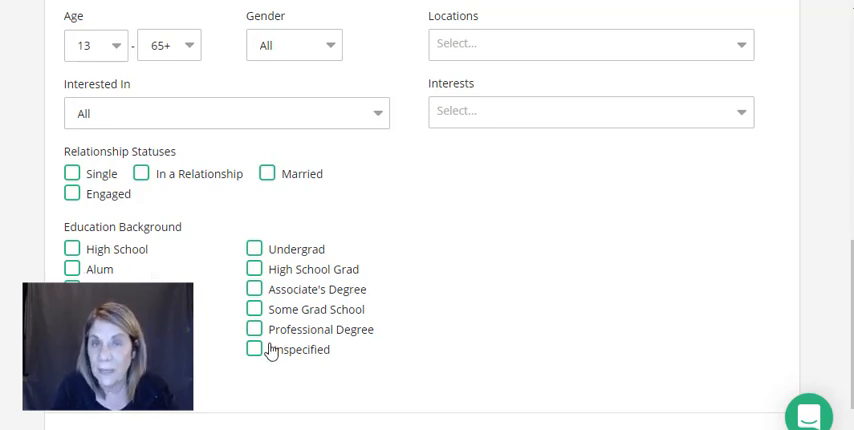
mouse_move(330, 152)
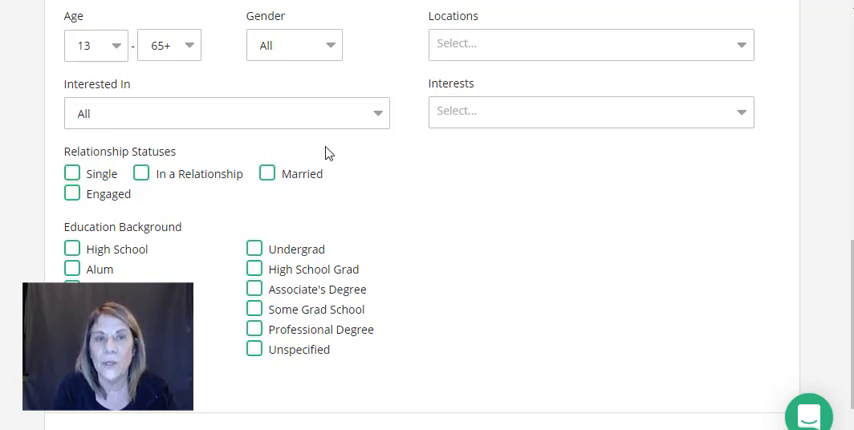
click(95, 44)
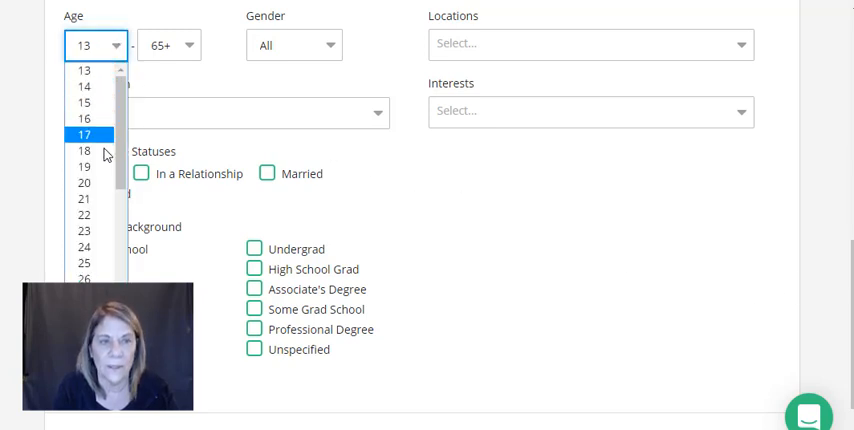
click(84, 246)
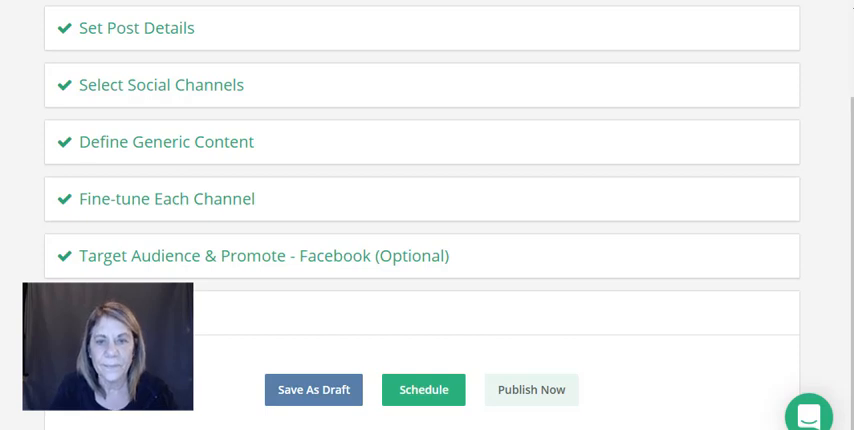
mouse_move(434, 401)
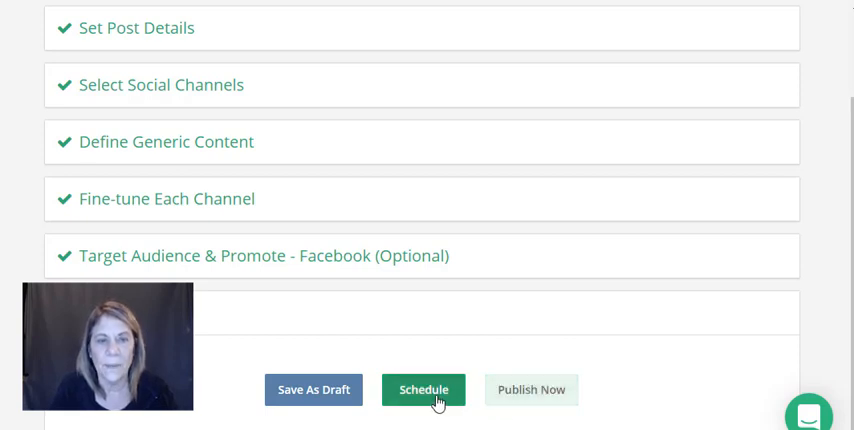
mouse_move(313, 389)
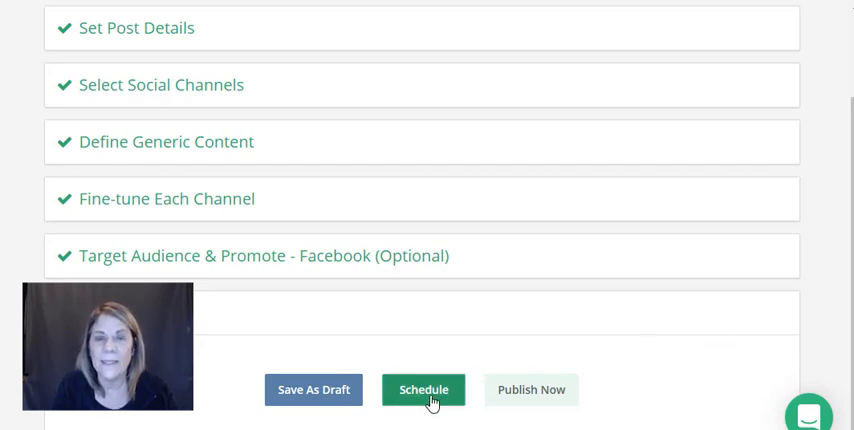
- Schedule the 'email marketing' post for Jan 07, 2020 at 3:00 PM
click(423, 389)
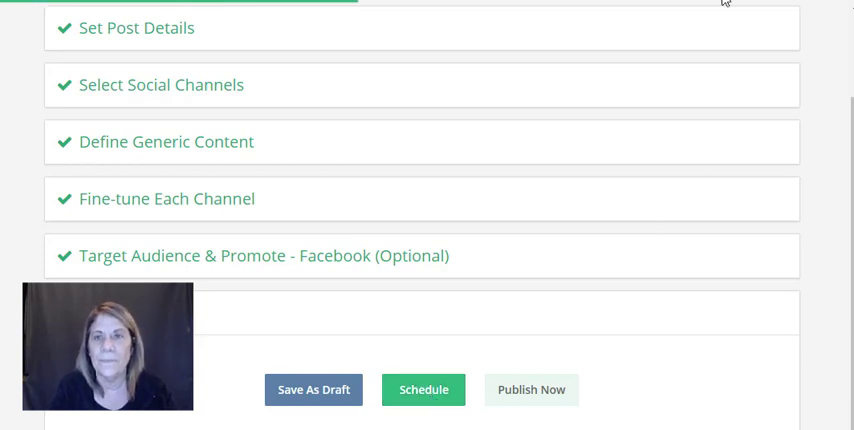
click(423, 389)
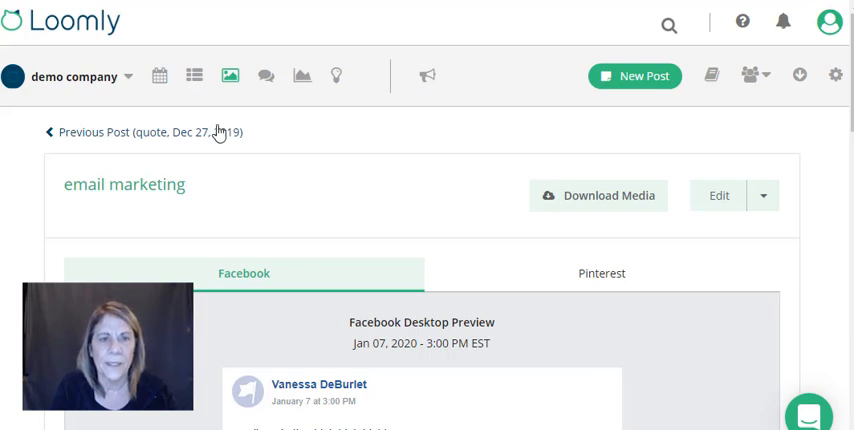
mouse_move(159, 76)
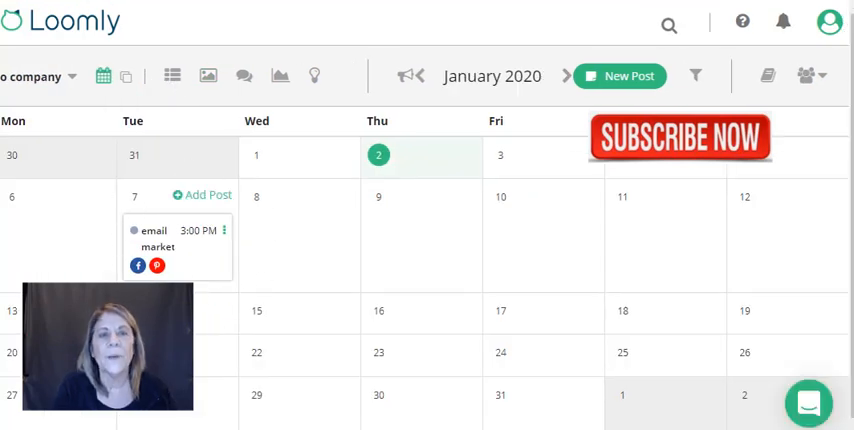
mouse_move(179, 270)
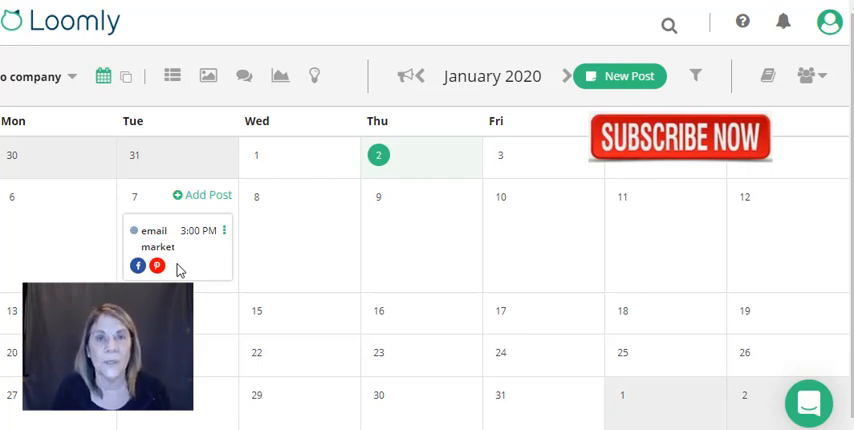
mouse_move(171, 77)
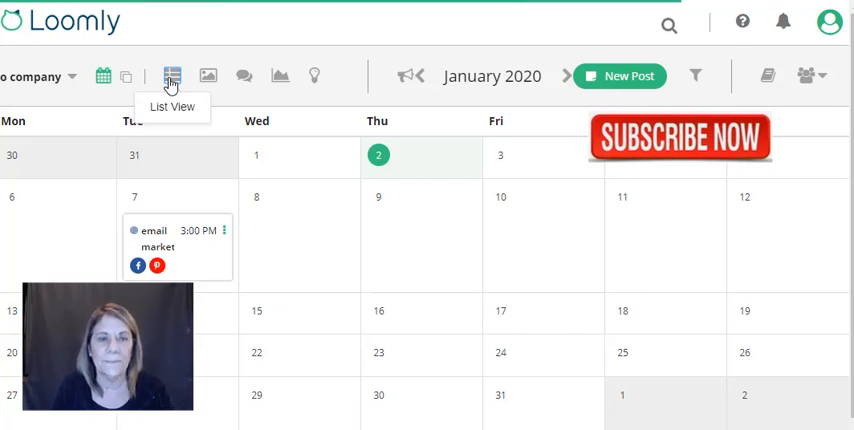
- Switch to list view showing the scheduled Jan 7, 3:00 PM image post
click(170, 76)
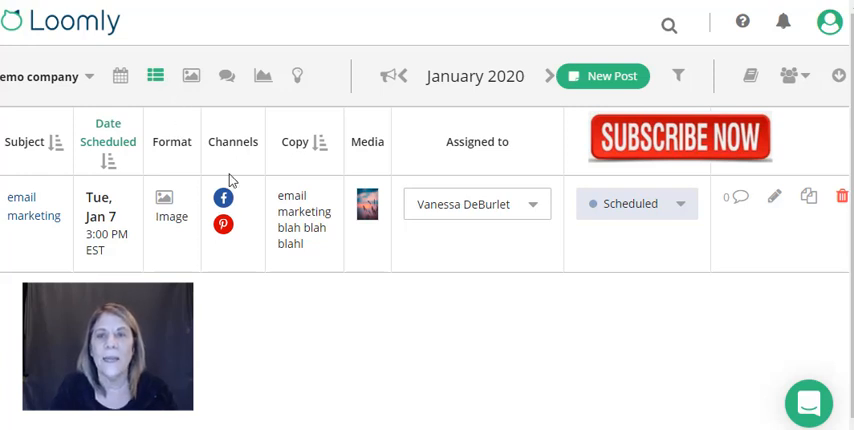
mouse_move(771, 196)
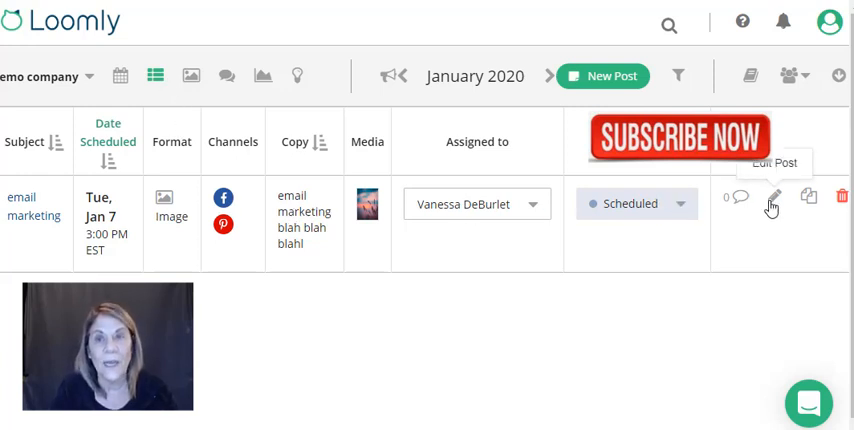
mouse_move(808, 196)
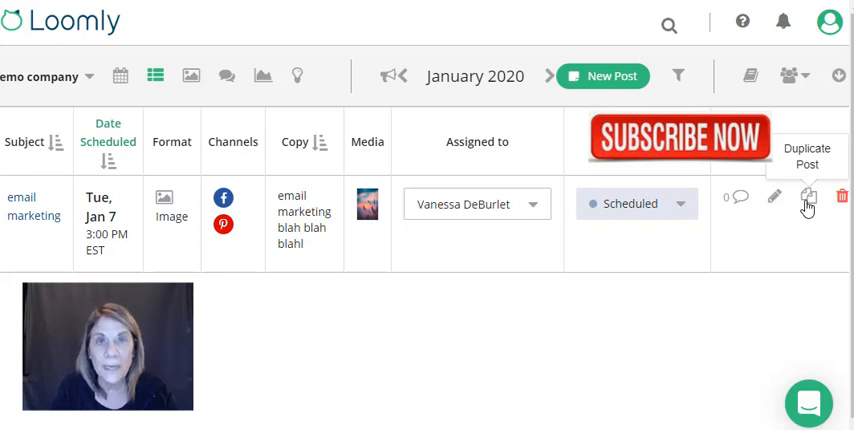